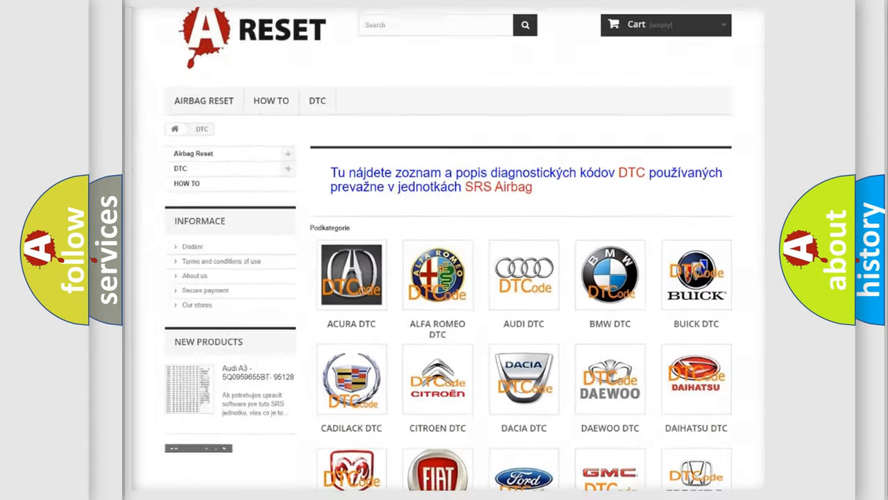
- Open the ALFA ROMEO DTC page and browse its list of airbag diagnostic codes
scroll("up", 3)
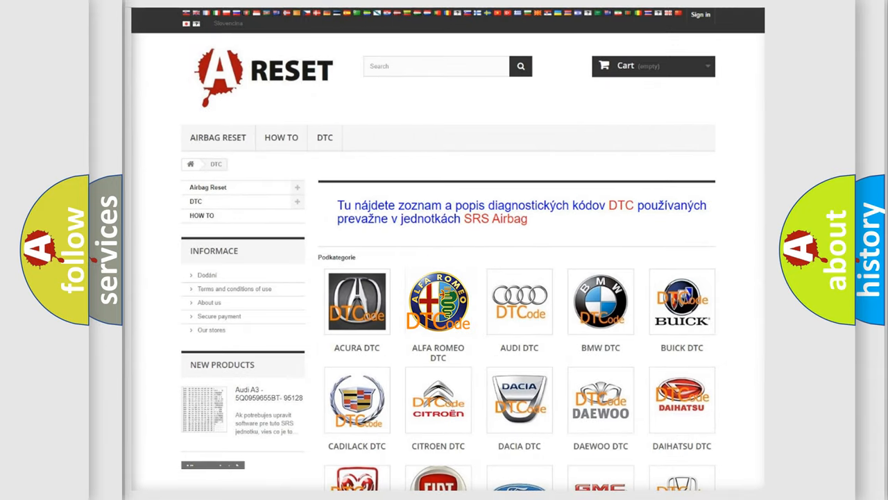
left_click(438, 301)
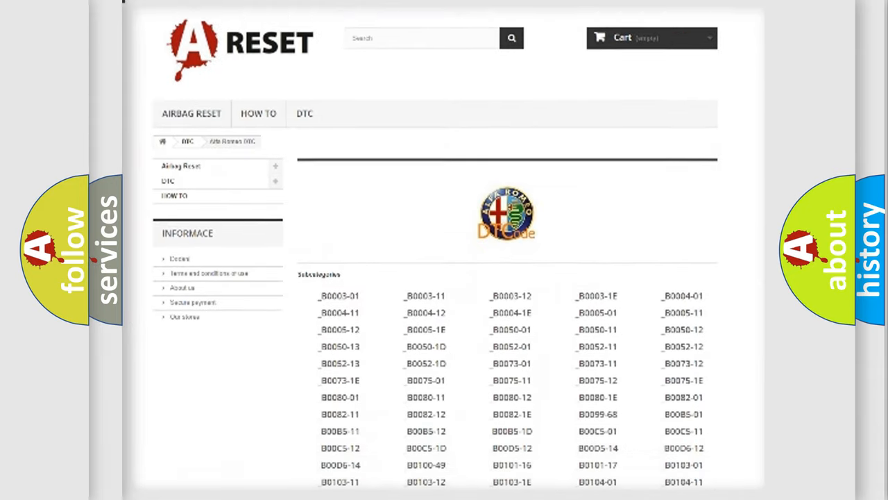
scroll("down", 3)
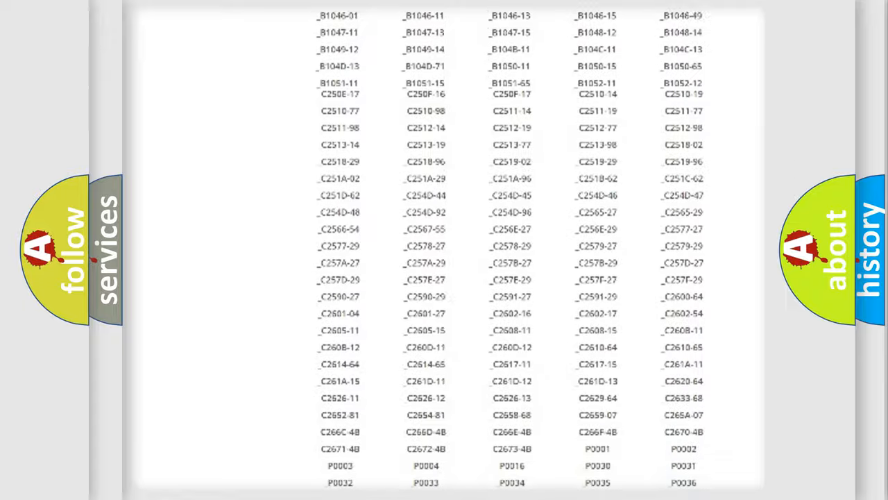
scroll("up", 3)
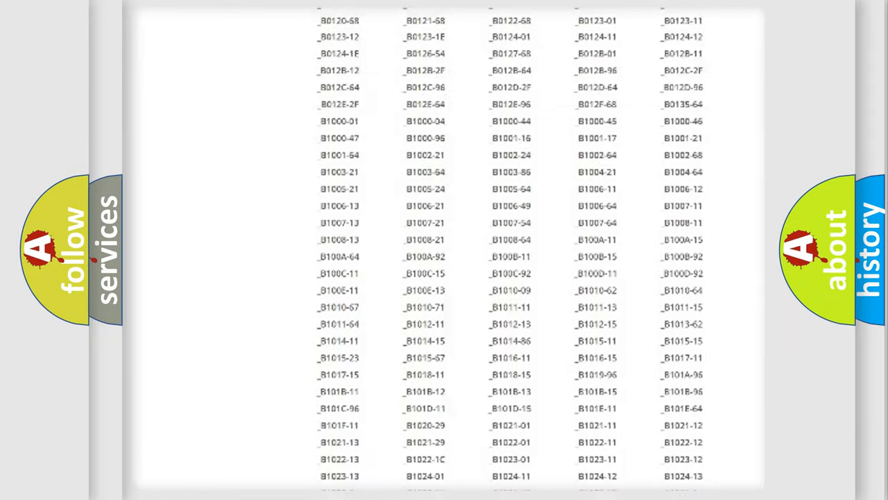
scroll("up", 3)
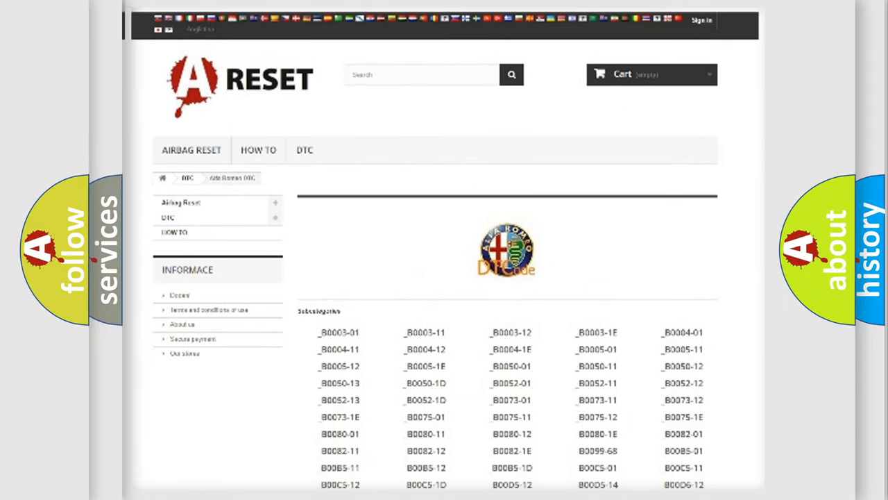